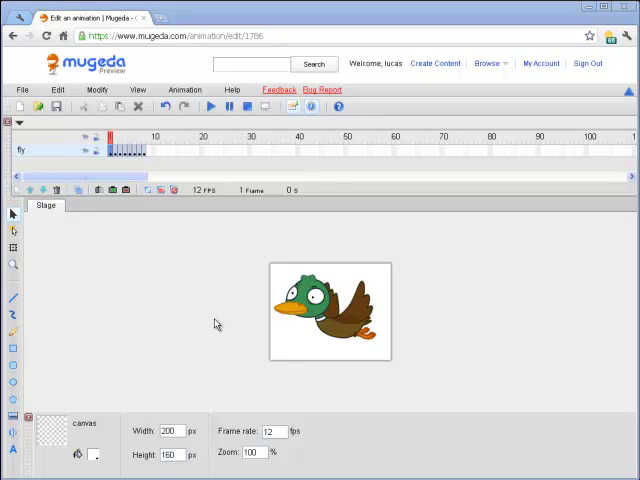
{"action": "mouse_move", "coordinate": [233, 252]}
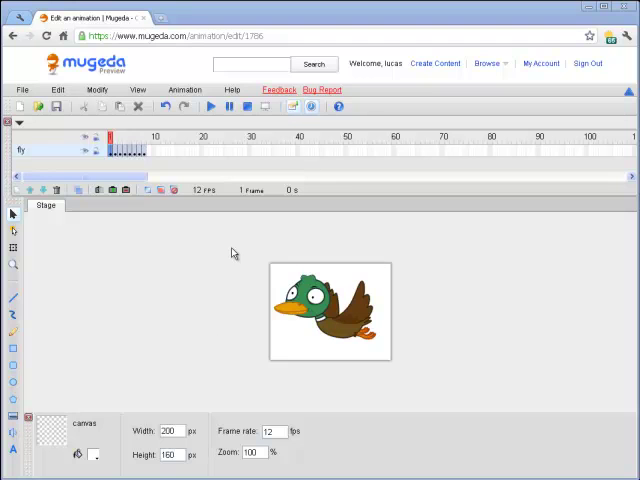
{"action": "mouse_move", "coordinate": [223, 233]}
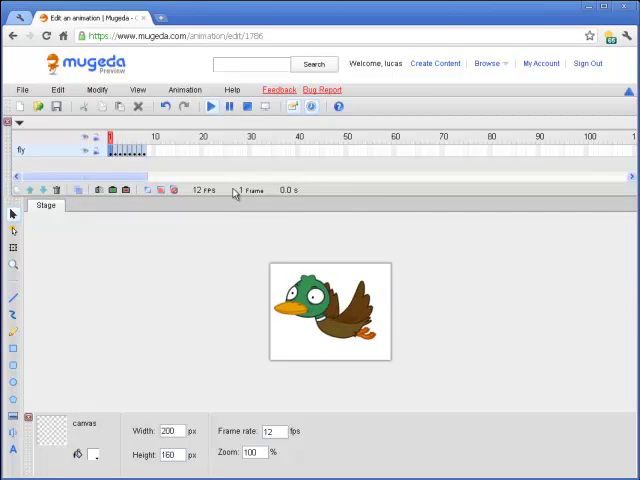
- Show Mugeda's export formats from File > Export for the duck animation
{"action": "left_click", "coordinate": [209, 106]}
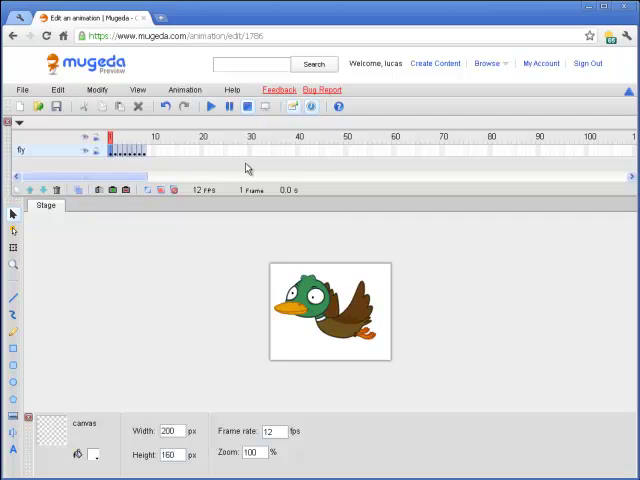
{"action": "mouse_move", "coordinate": [245, 235]}
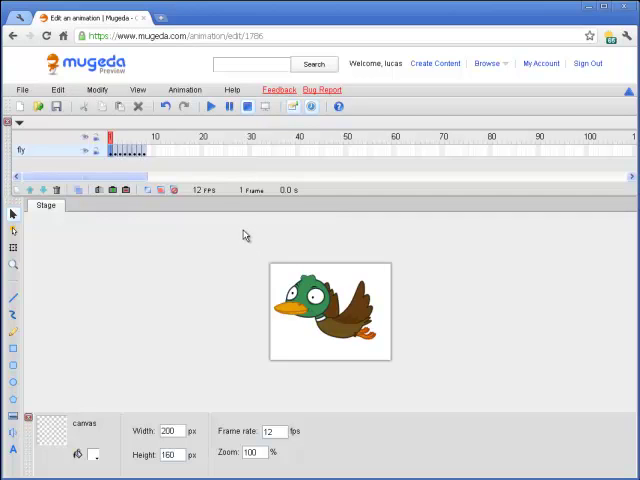
{"action": "left_click", "coordinate": [25, 89]}
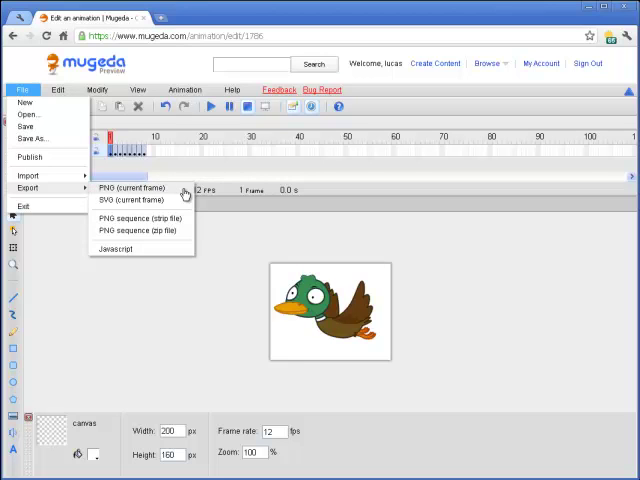
{"action": "left_click", "coordinate": [130, 187]}
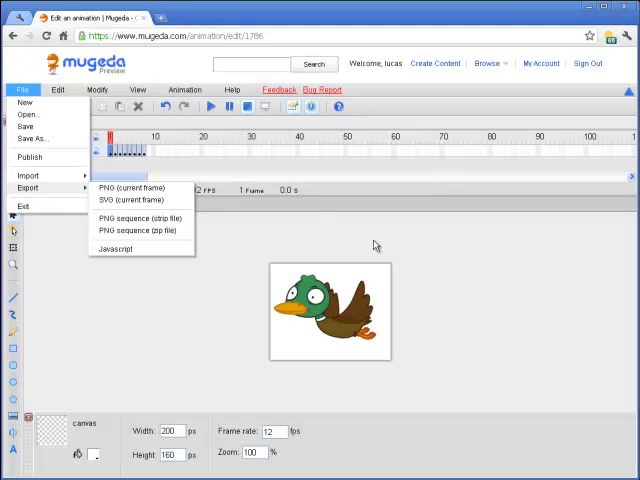
{"action": "mouse_move", "coordinate": [130, 200]}
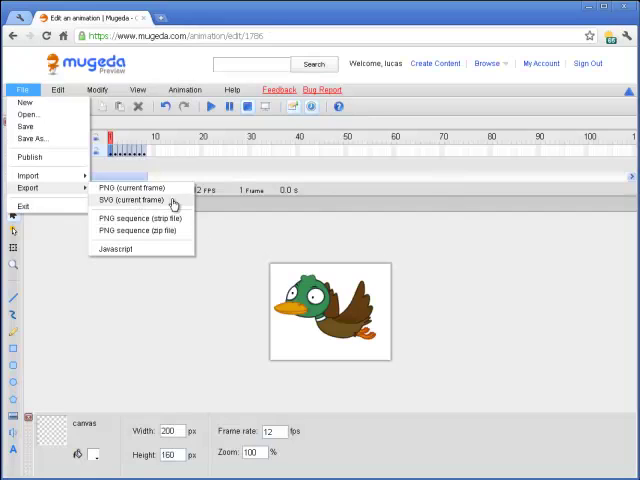
{"action": "left_click", "coordinate": [128, 202]}
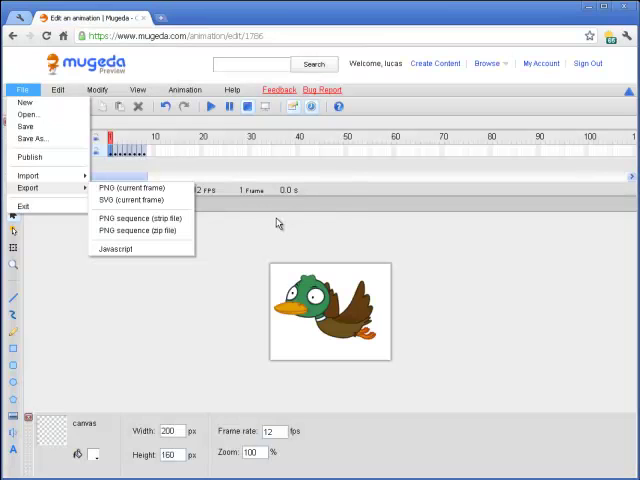
{"action": "mouse_move", "coordinate": [197, 229]}
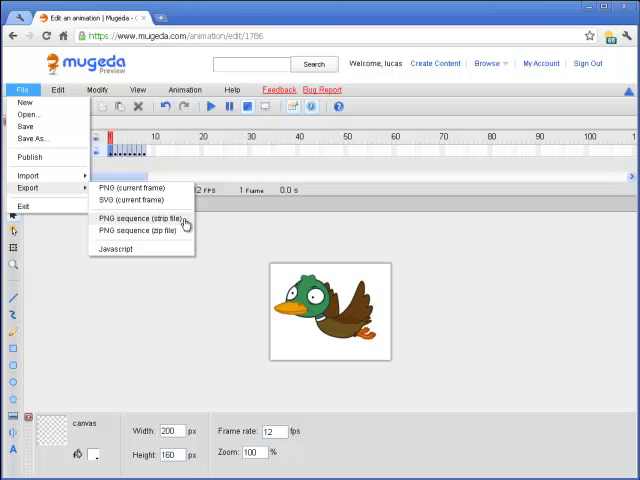
{"action": "left_click", "coordinate": [134, 218]}
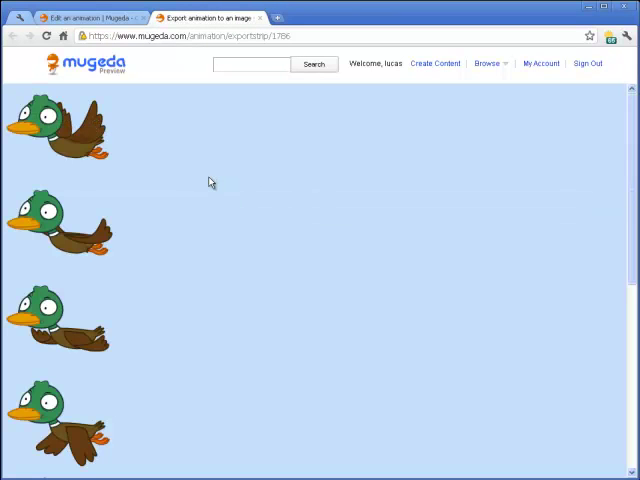
{"action": "mouse_move", "coordinate": [137, 184]}
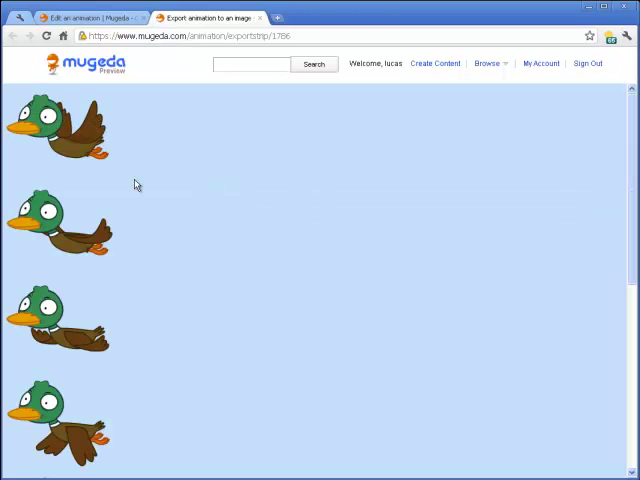
{"action": "scroll", "scroll_direction": "down", "scroll_amount": 3}
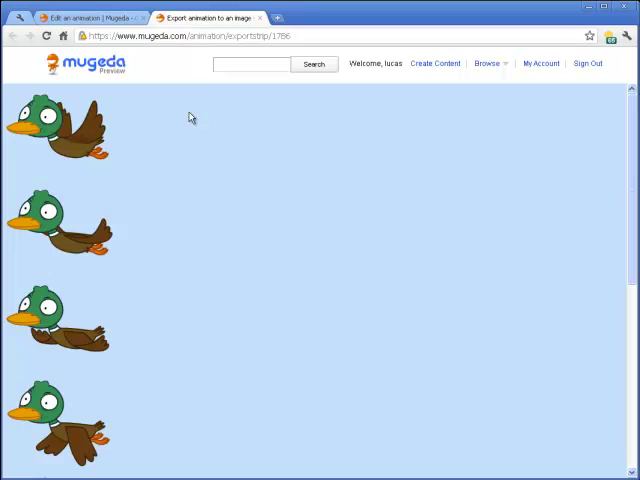
{"action": "mouse_move", "coordinate": [261, 19]}
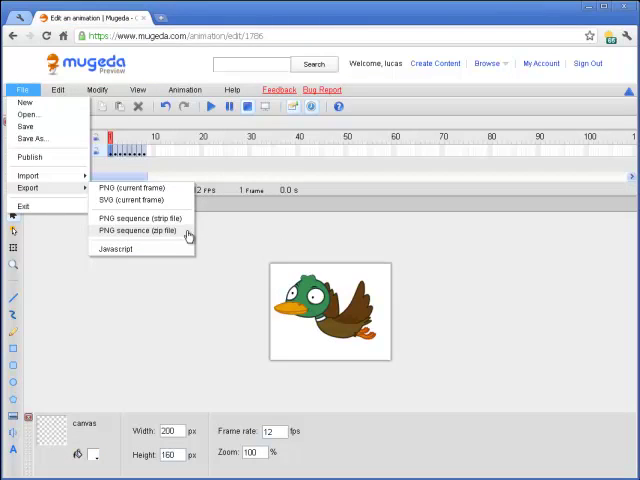
- Export as PNG sequence zip, inspect one of the eight frames, and close the window
{"action": "left_click", "coordinate": [134, 231]}
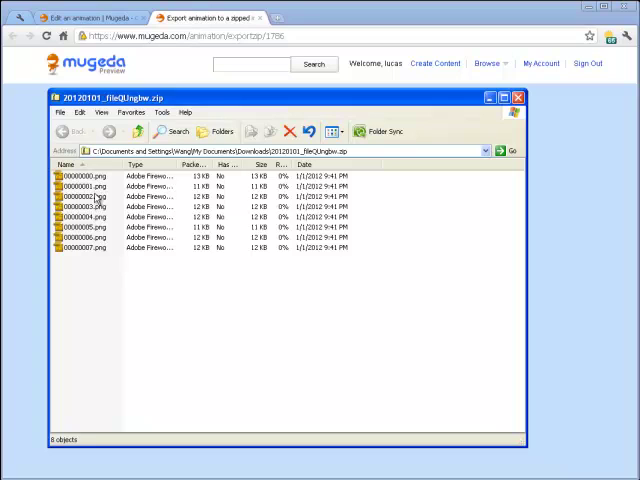
{"action": "left_click", "coordinate": [82, 196]}
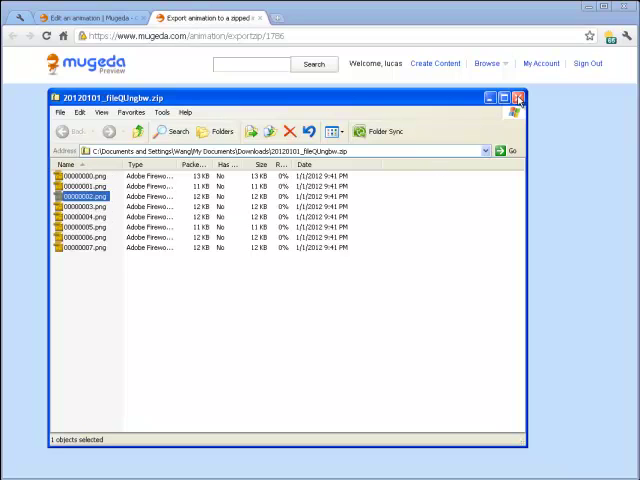
{"action": "left_click", "coordinate": [520, 98]}
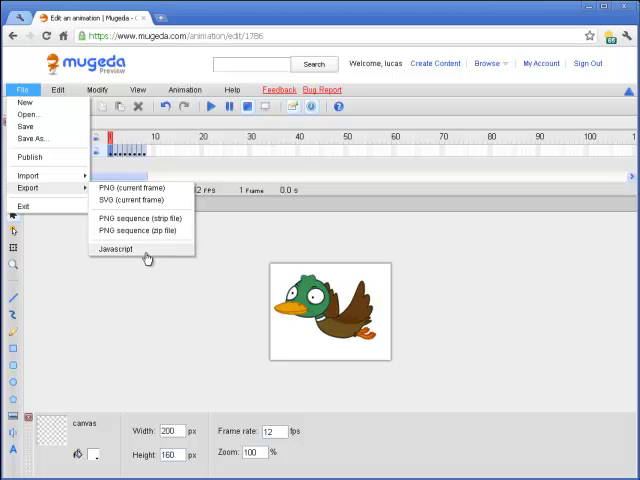
- Export the duck as JavaScript and scroll to the direct and customized playback demos
{"action": "left_click", "coordinate": [115, 248]}
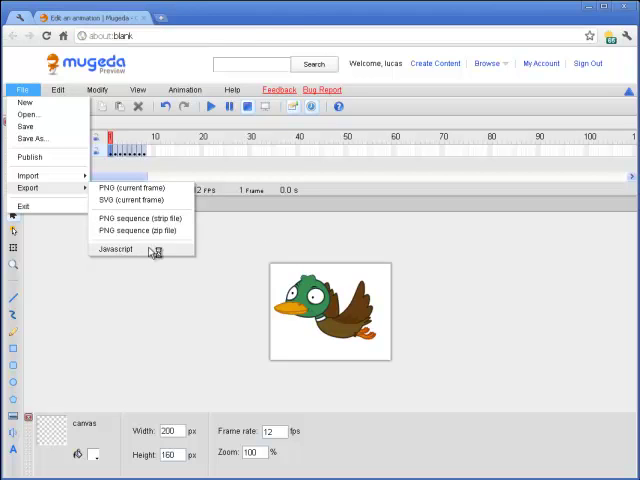
{"action": "left_click", "coordinate": [115, 248]}
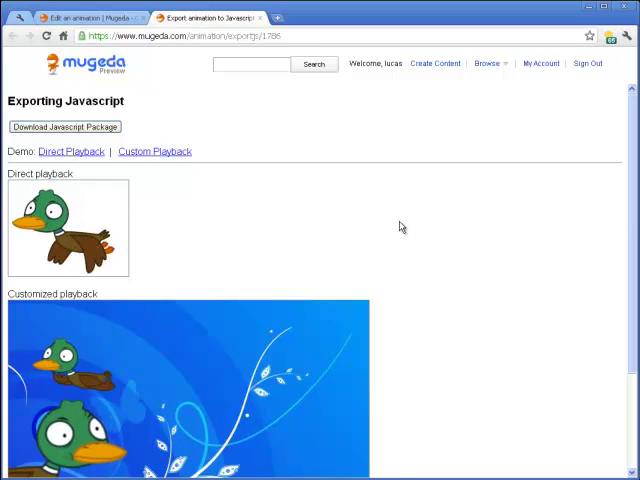
{"action": "scroll", "scroll_direction": "down", "scroll_amount": 3}
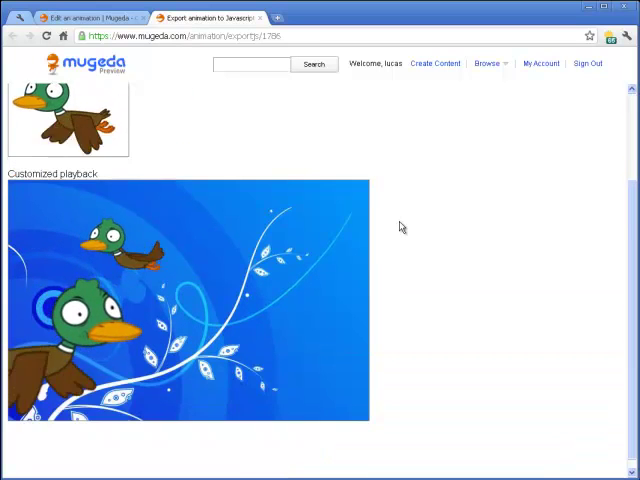